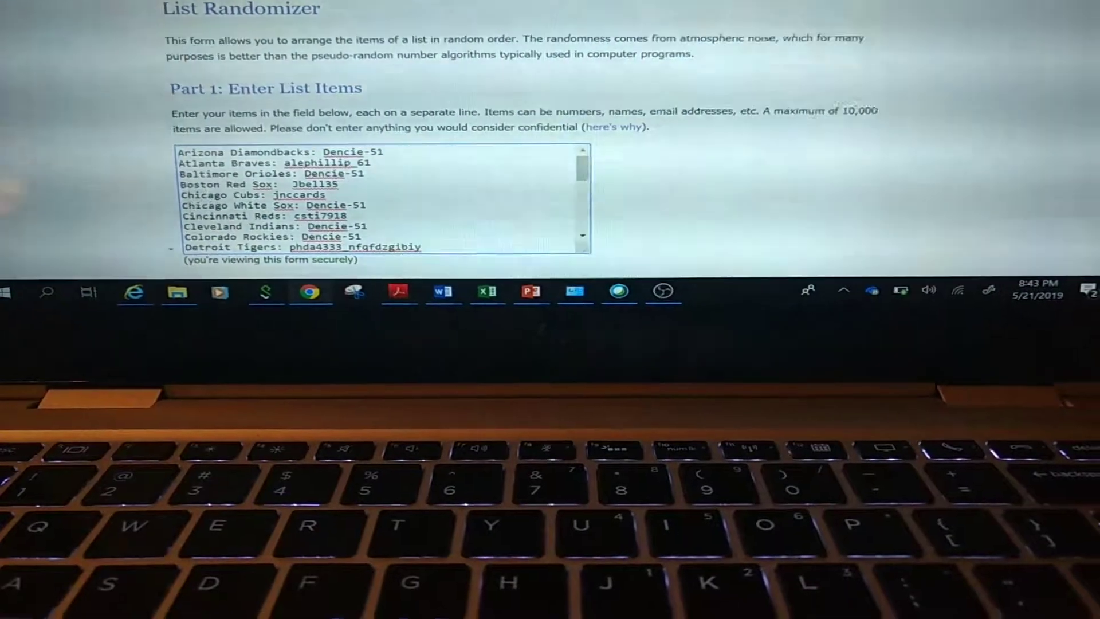
- Review the entered list of 30 MLB teams with usernames before randomizing it
scroll(down, 3)
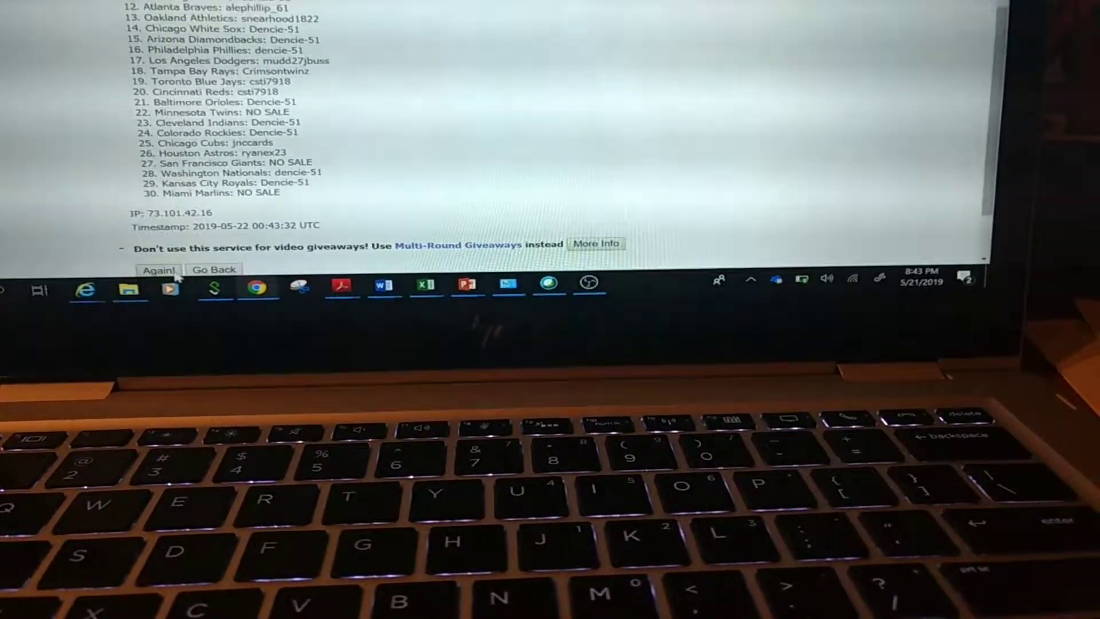
- Reshuffle the first team list four more times with Again!, reaching seven randomizations
click(157, 269)
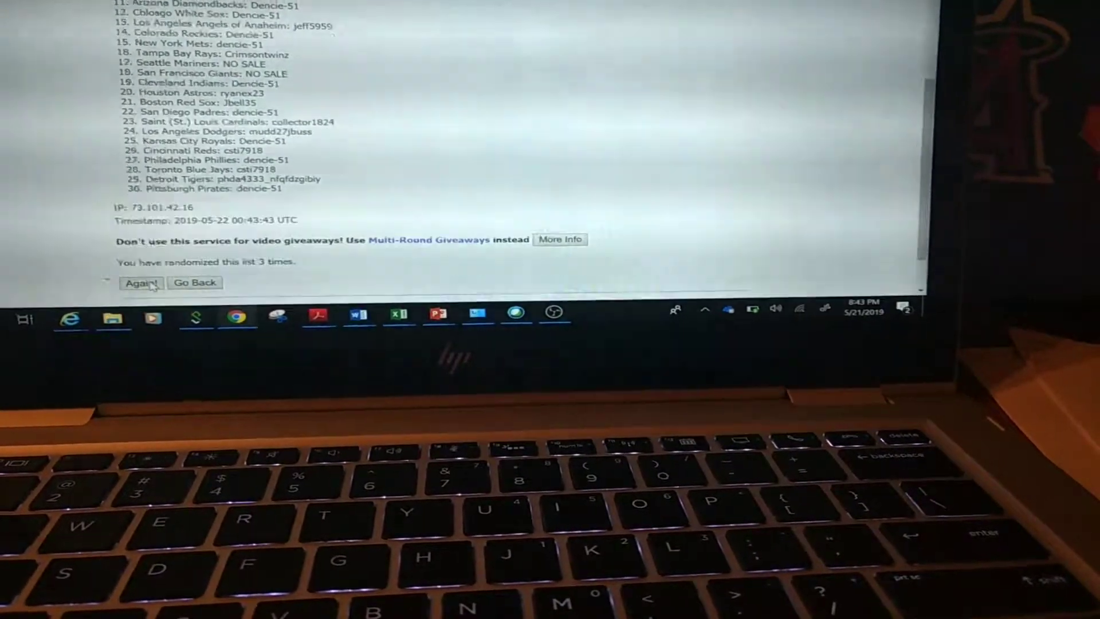
click(140, 282)
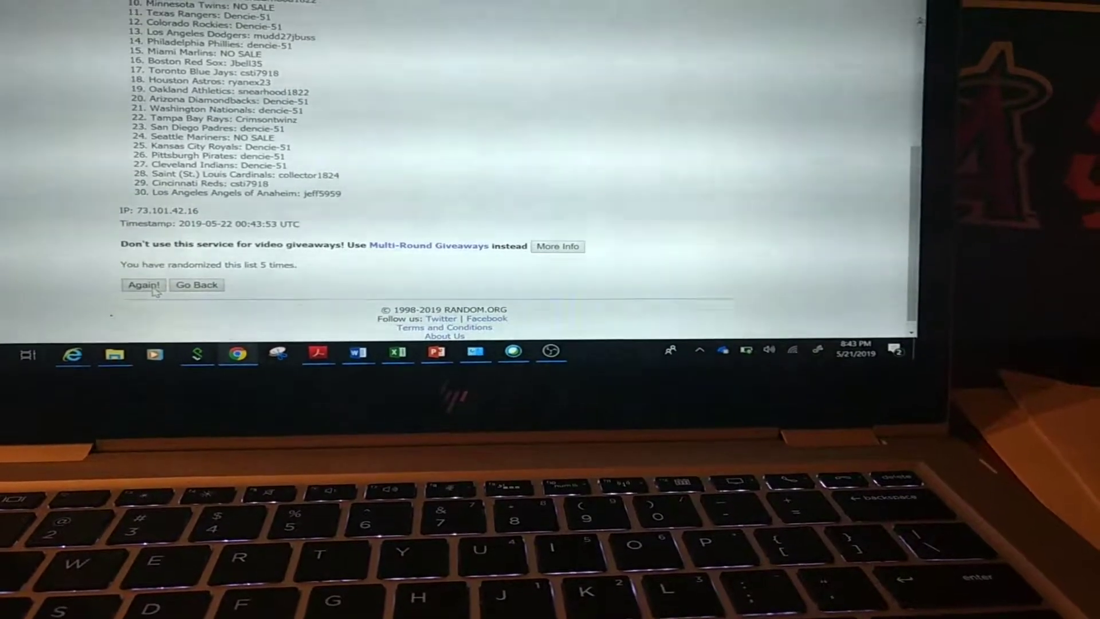
click(142, 284)
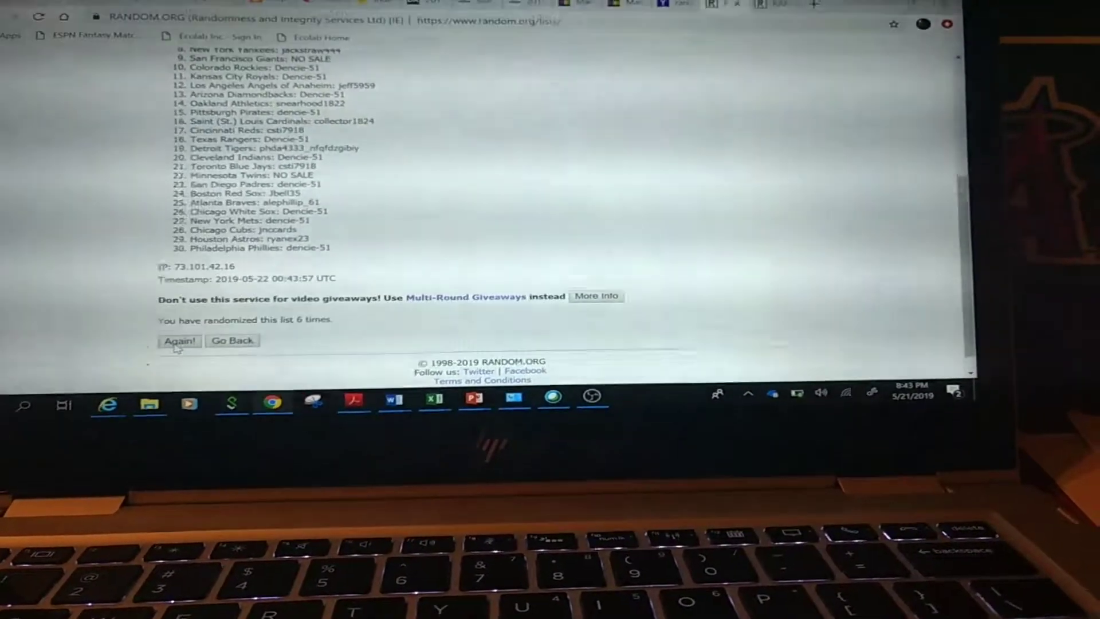
click(179, 340)
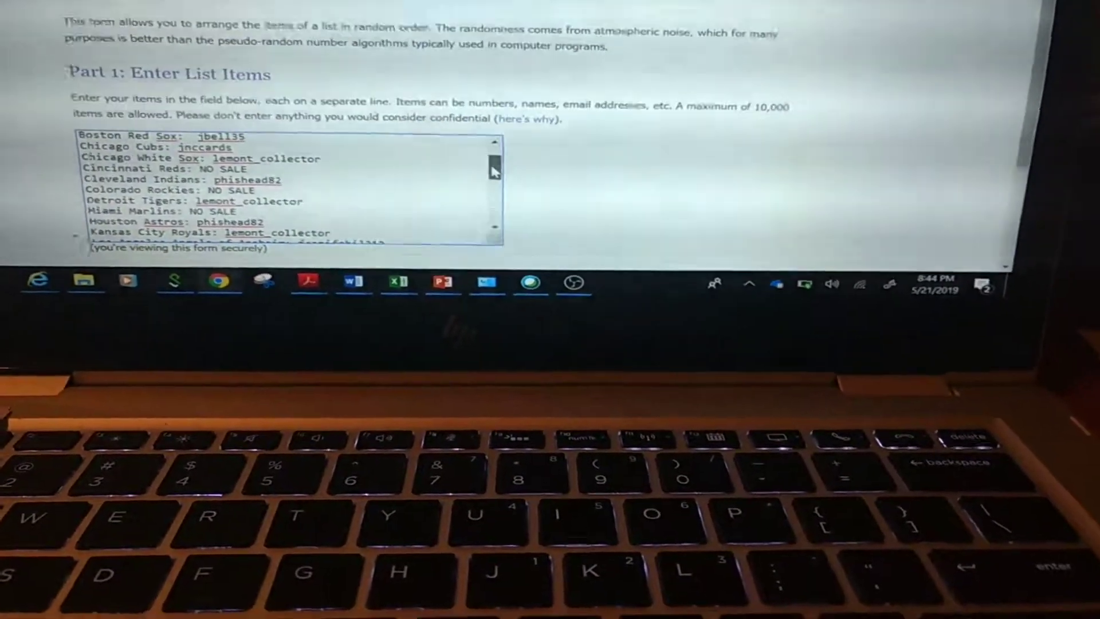
scroll(down, 3)
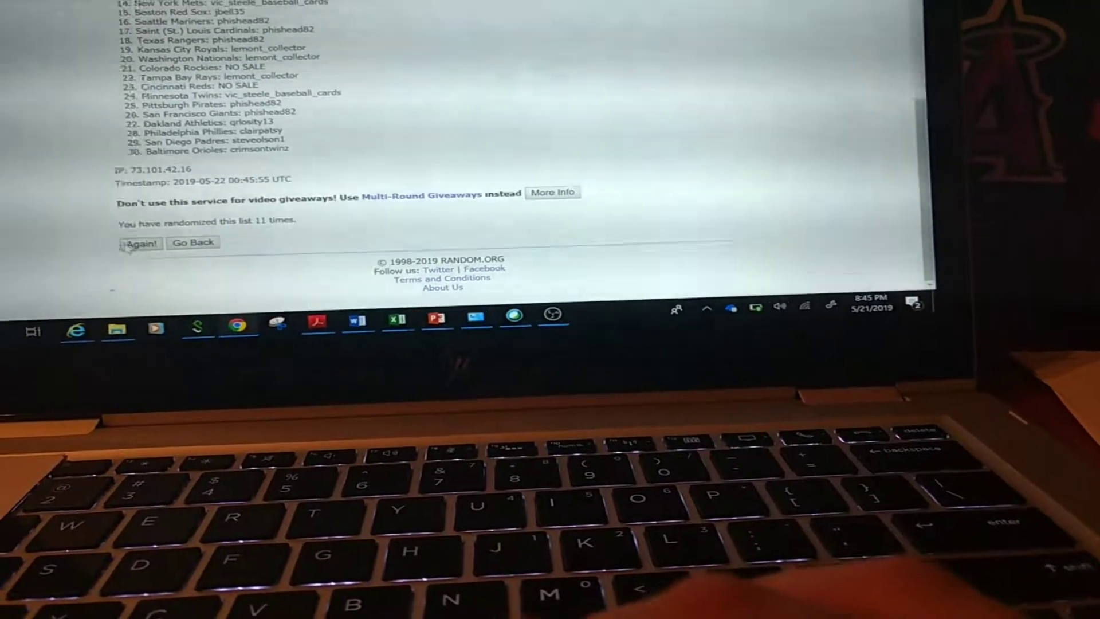
- Reshuffle the second team list a final time, bringing its counter to twelve
click(141, 243)
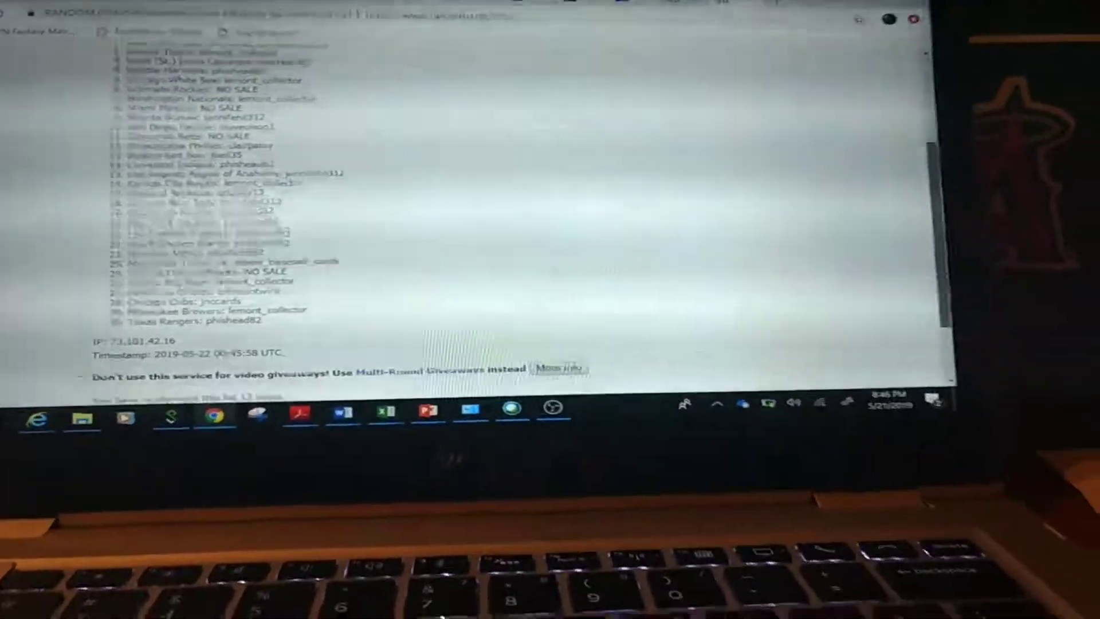